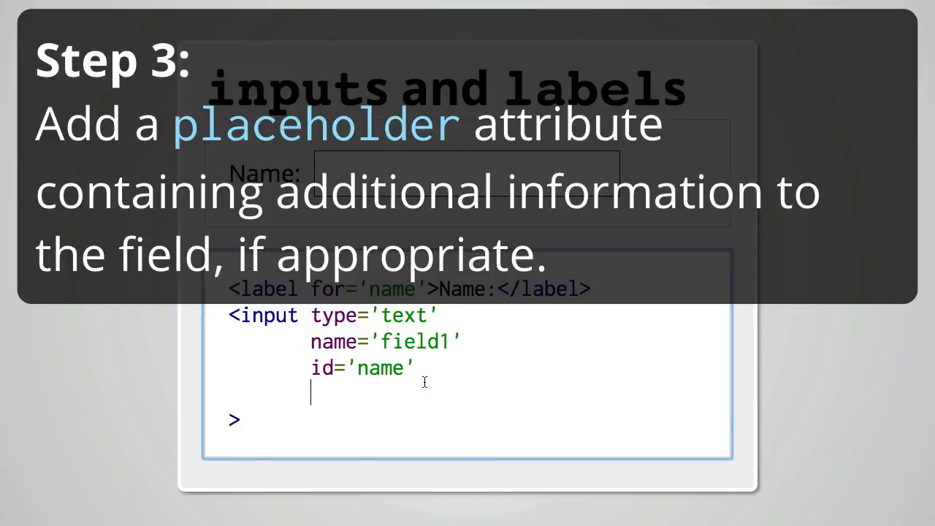
# Step: Add placeholder='First and last name' to the Name input element
pyautogui.write("placeholder='First and last name'")
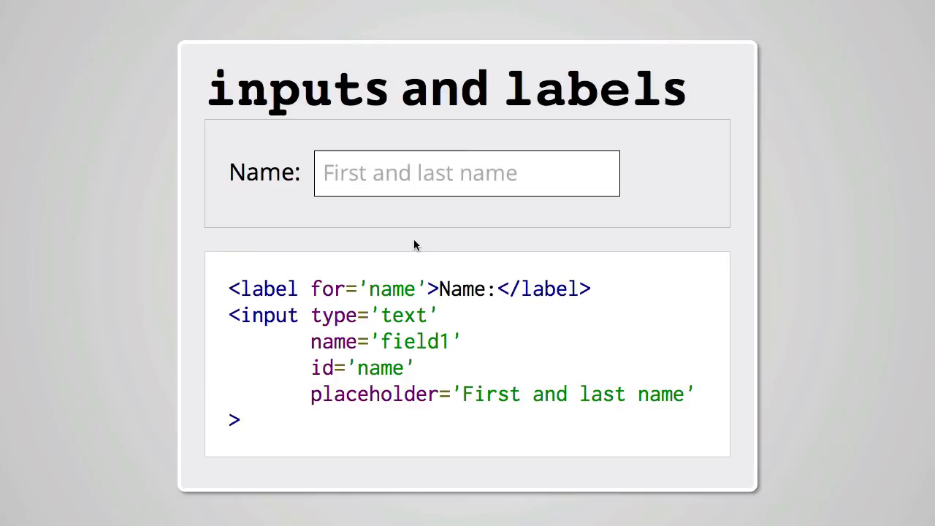
# Step: Focus the Name text input so ChromeVox announces its label and placeholder
pyautogui.click(466, 173)
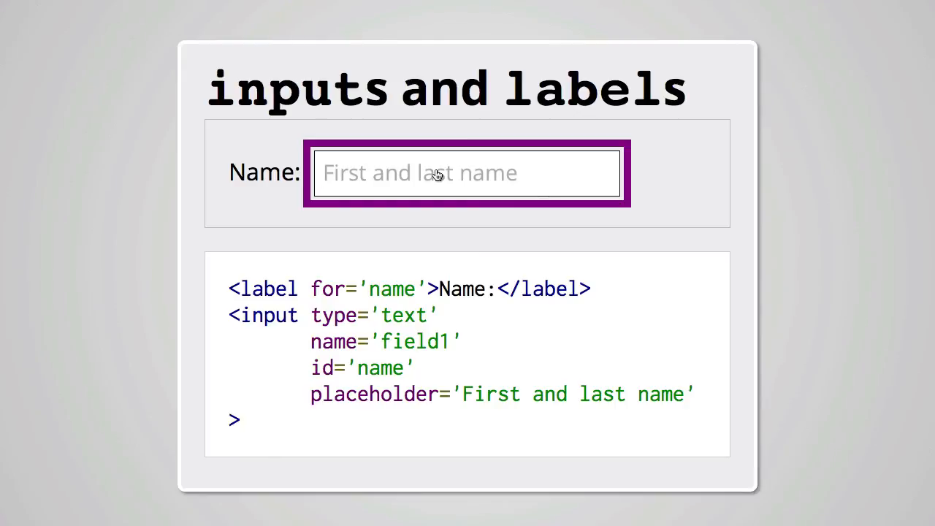